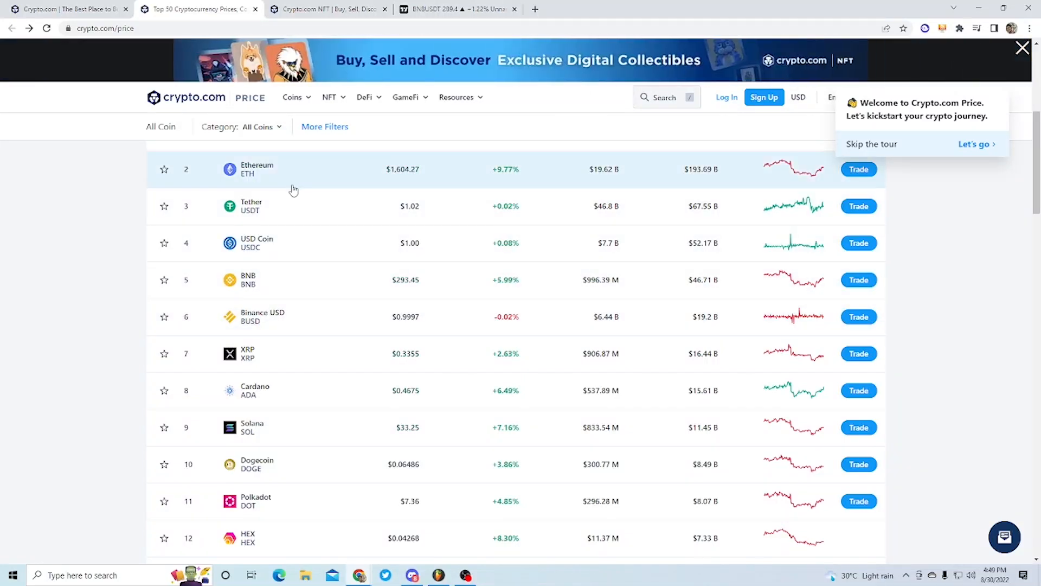
pyautogui.moveTo(263, 327)
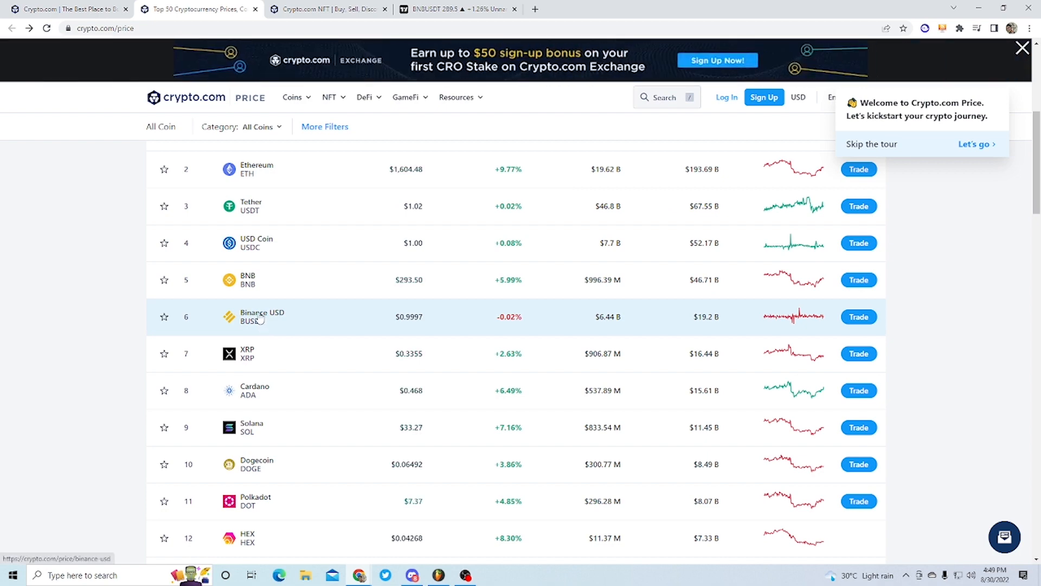
# - Open the XRP price page from the scrolled list of top cryptocurrencies
pyautogui.scroll(-3)
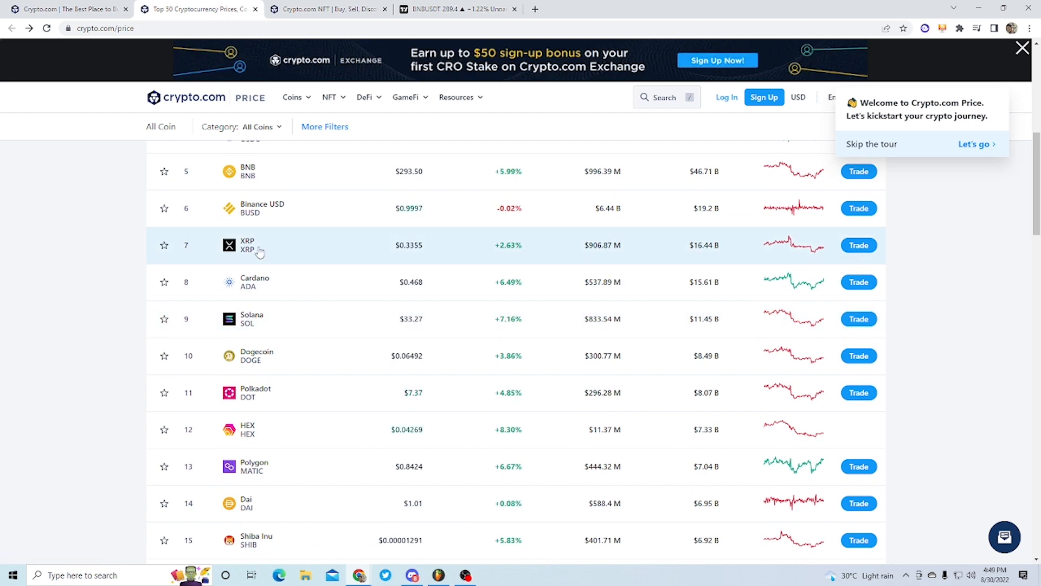
pyautogui.click(247, 245)
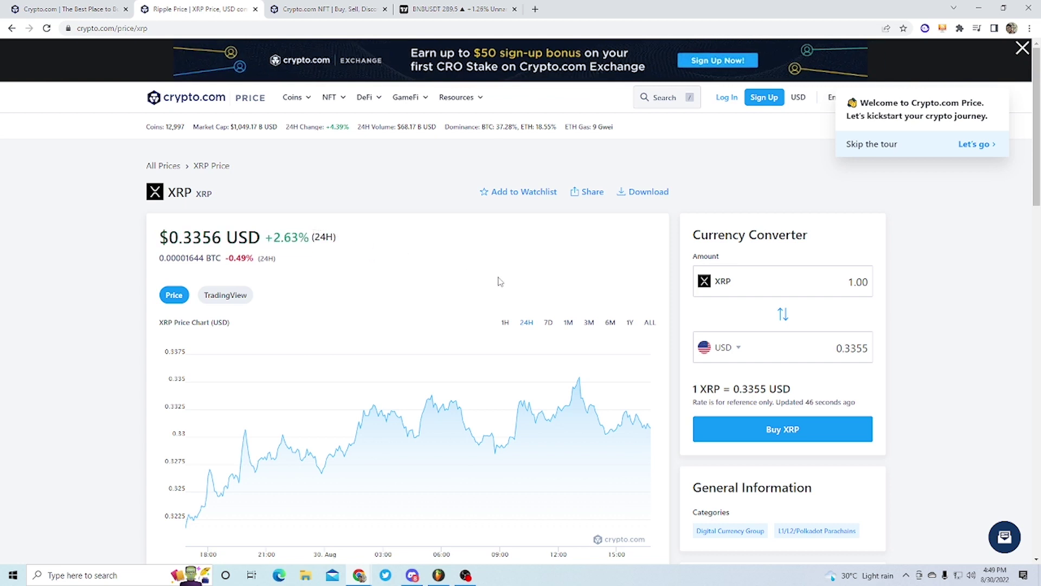
# - Switch the XRP chart to the TradingView XRPUSDT candlestick view, briefly checking the BNBUSDT tab
pyautogui.scroll(-3)
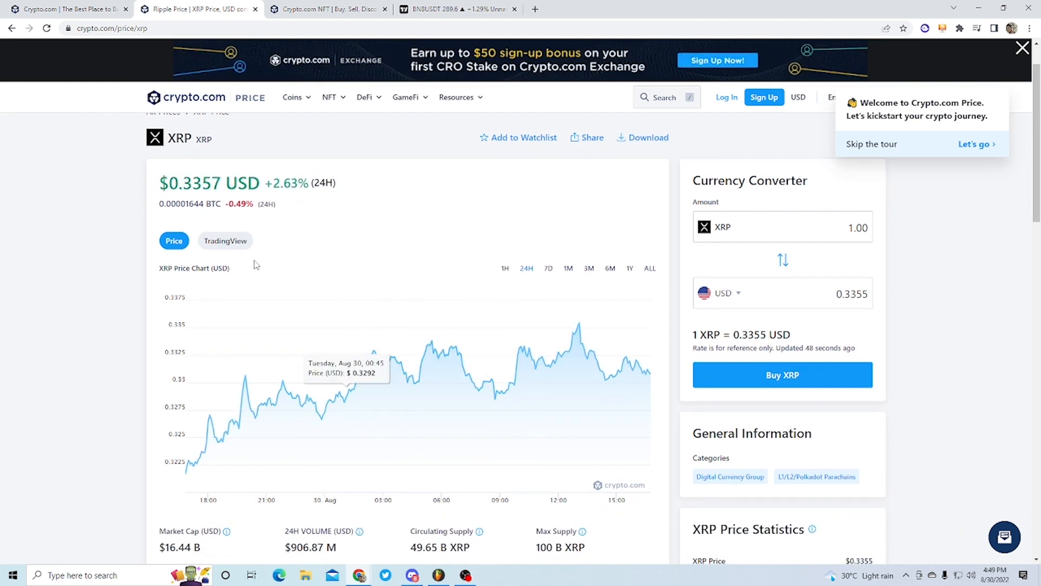
pyautogui.click(226, 241)
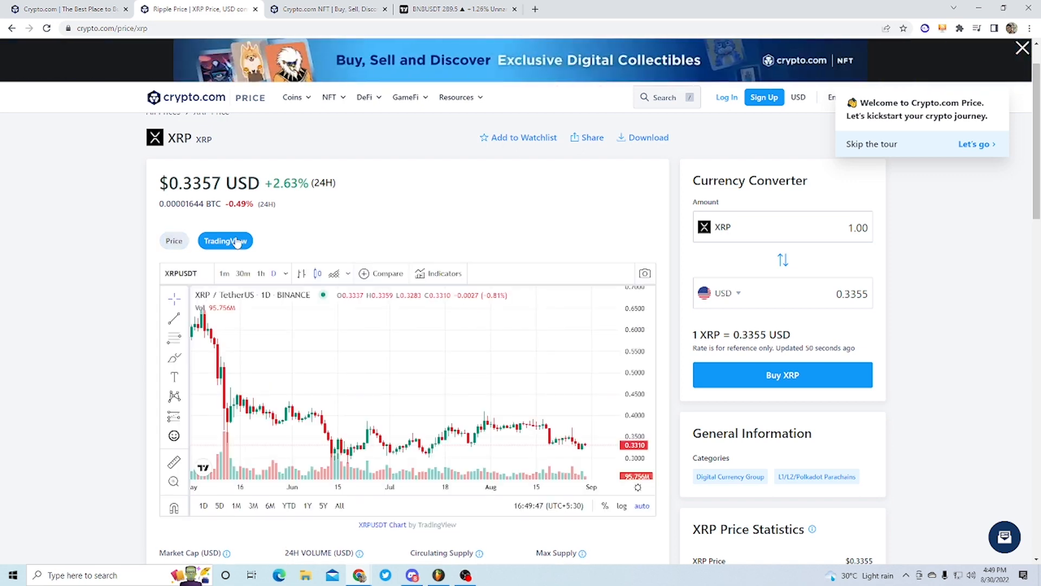
pyautogui.moveTo(350, 331)
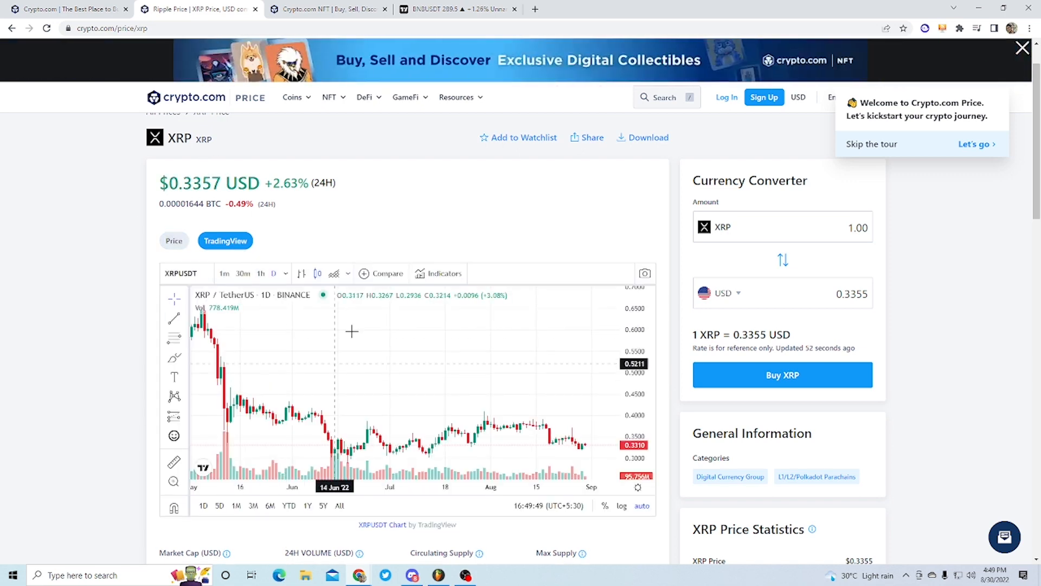
pyautogui.click(453, 8)
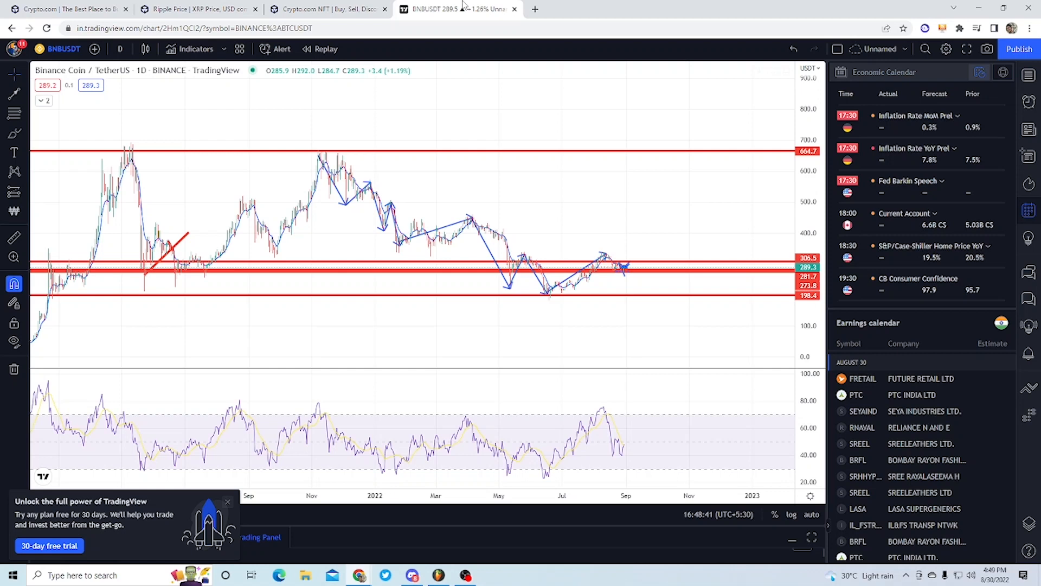
pyautogui.click(195, 9)
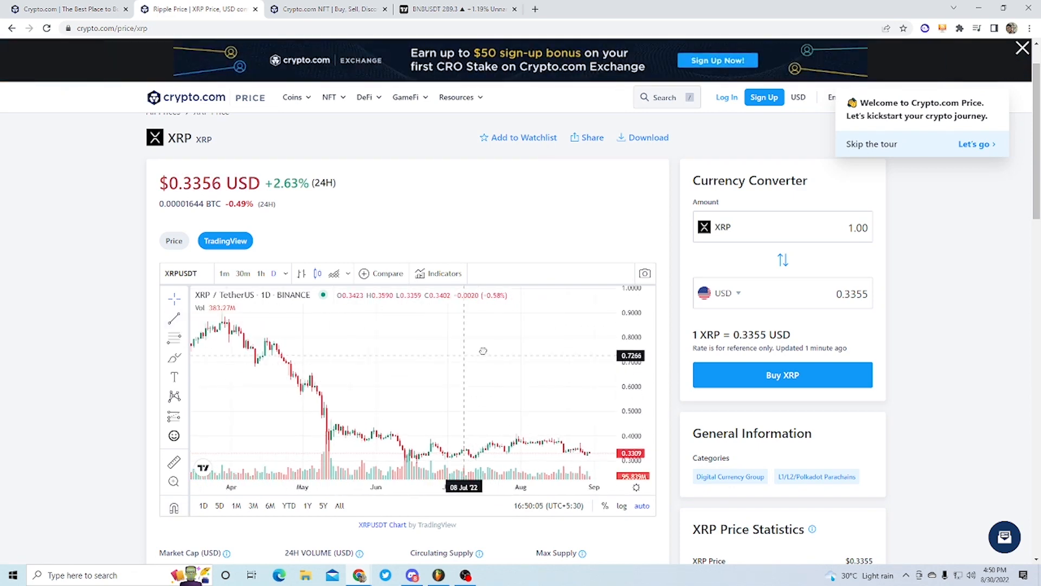
# - Shift the XRPUSDT chart back to earlier months and glance at the Indicators list
pyautogui.moveTo(484, 350); pyautogui.dragTo(523, 375)
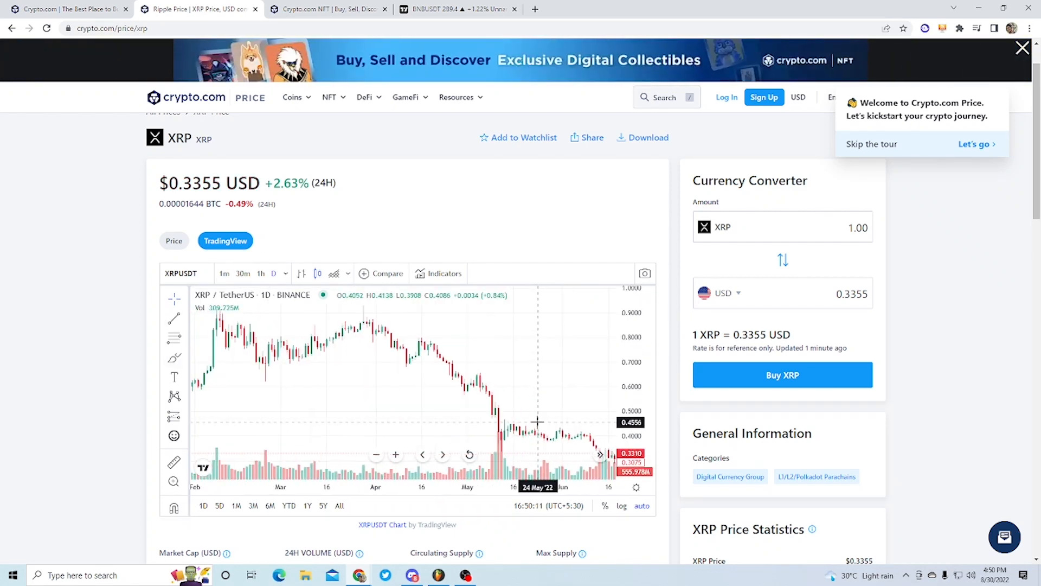
pyautogui.scroll(-3)
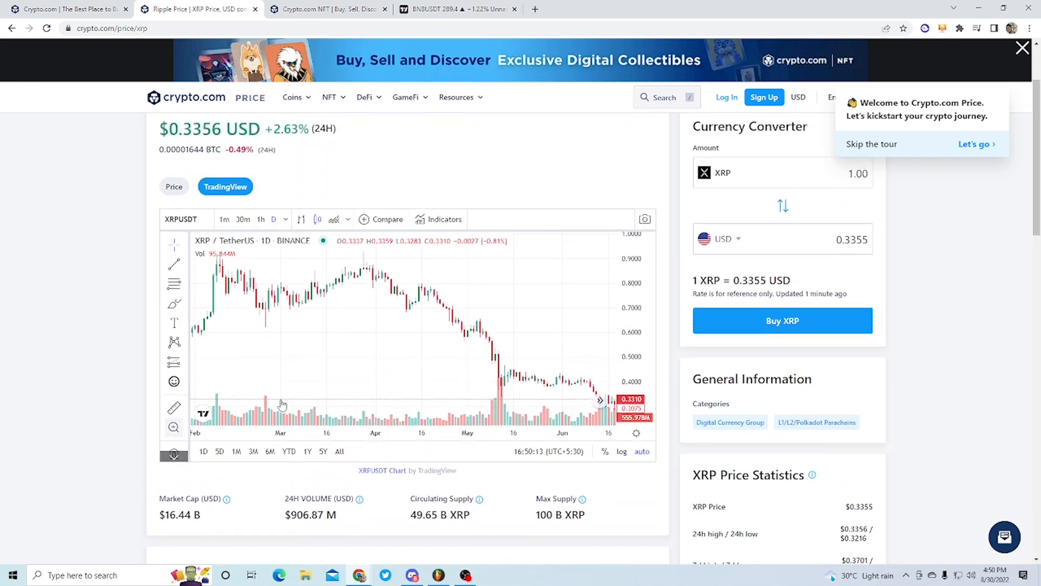
pyautogui.click(443, 220)
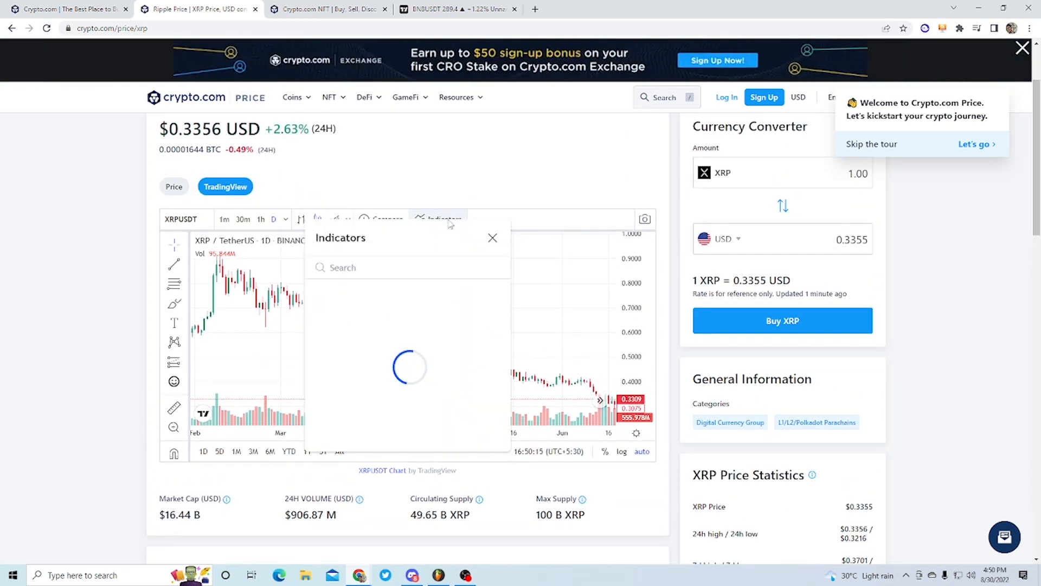
pyautogui.click(492, 237)
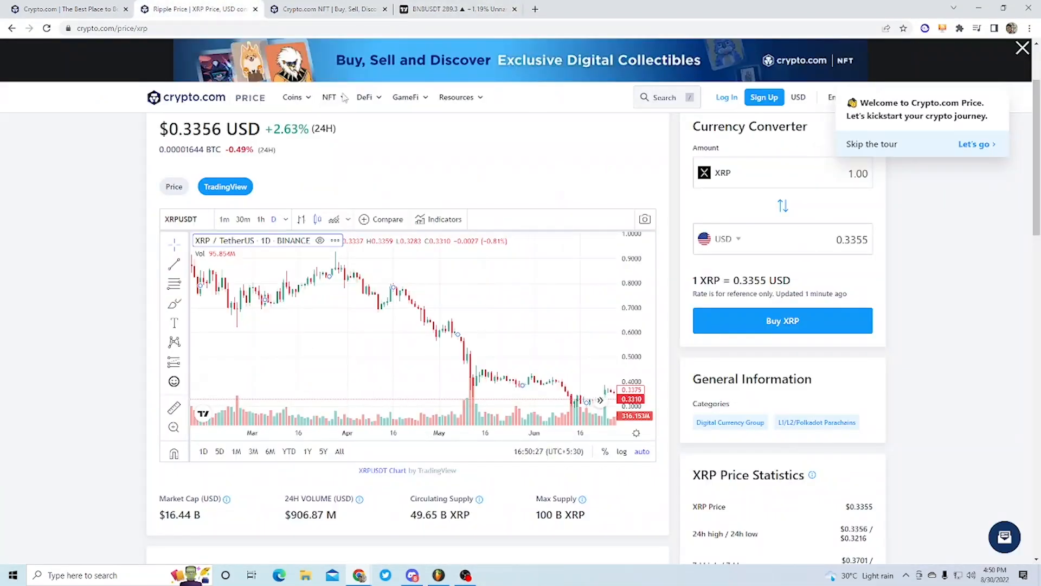
# - Switch to the full TradingView chart tab for XRPUSDT
pyautogui.click(455, 8)
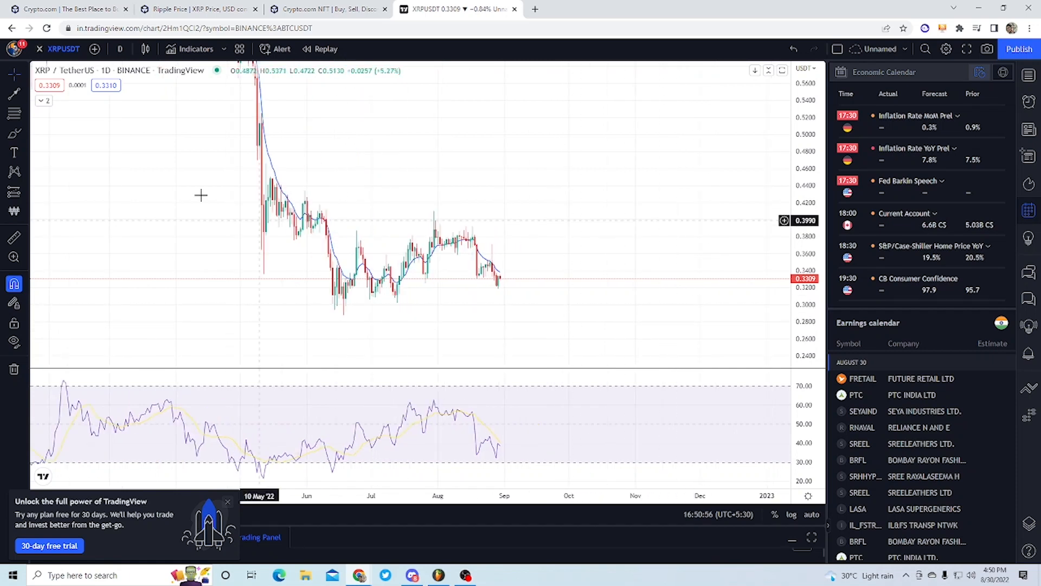
pyautogui.moveTo(9, 93)
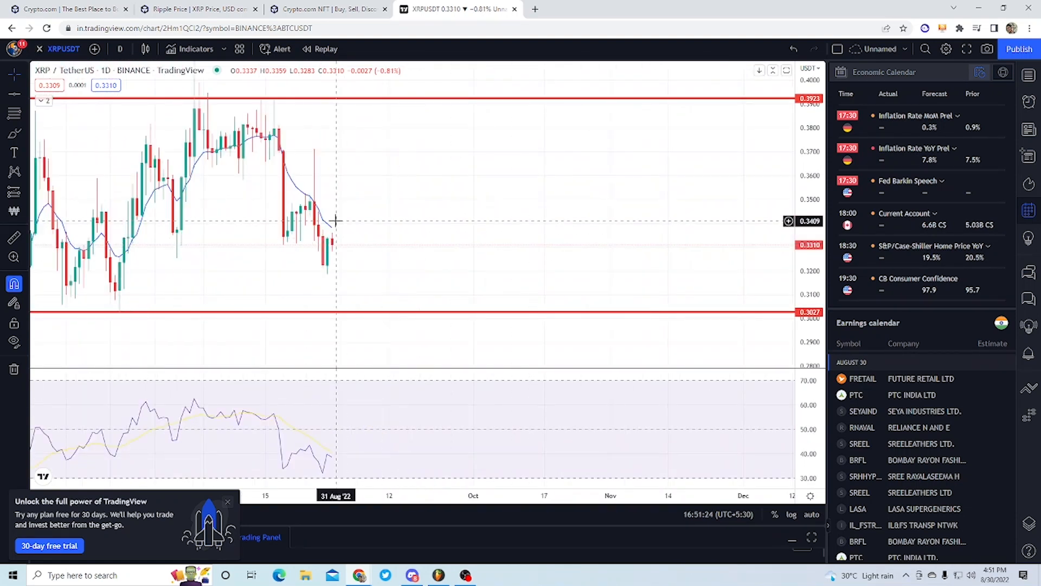
pyautogui.moveTo(332, 237)
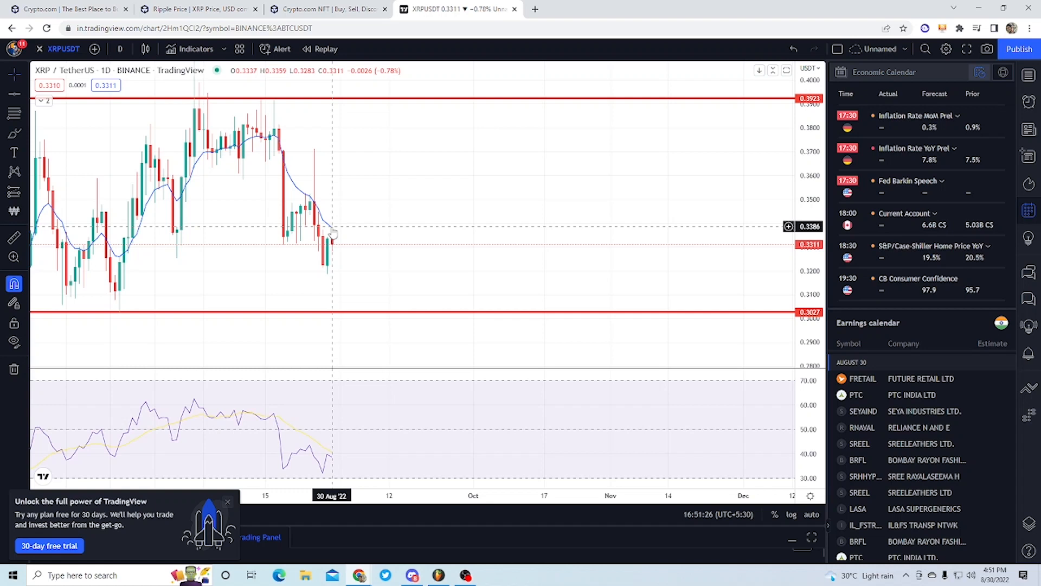
pyautogui.moveTo(345, 228)
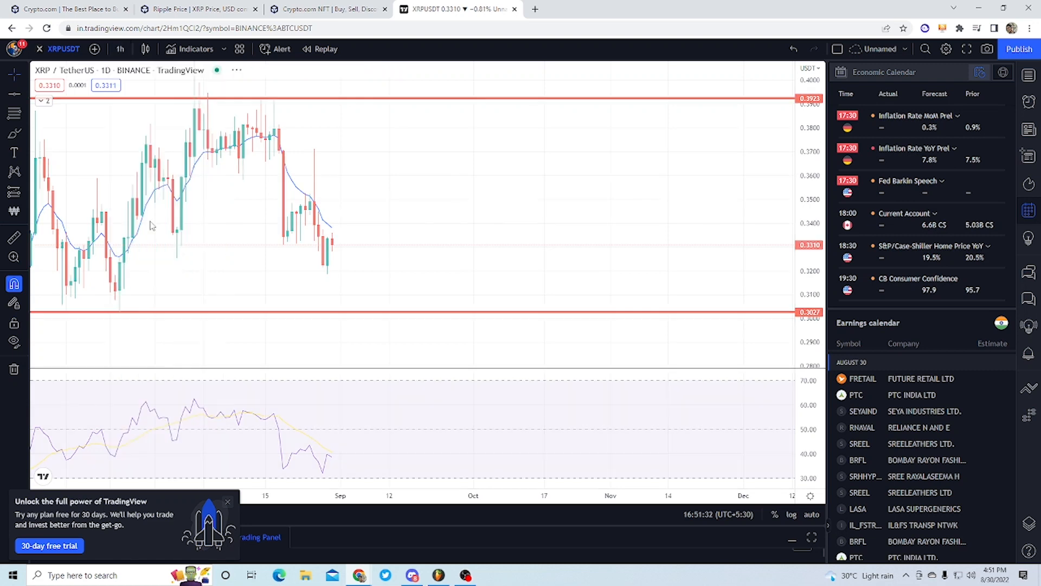
# - Place a red support line on the hourly XRPUSDT chart at about 0.3286
pyautogui.click(124, 48)
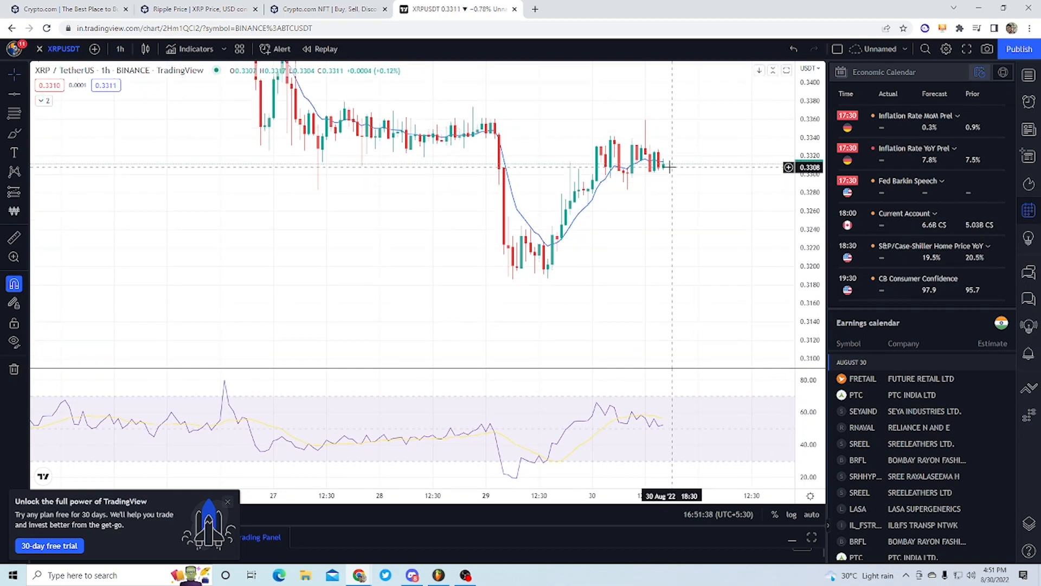
pyautogui.moveTo(639, 165)
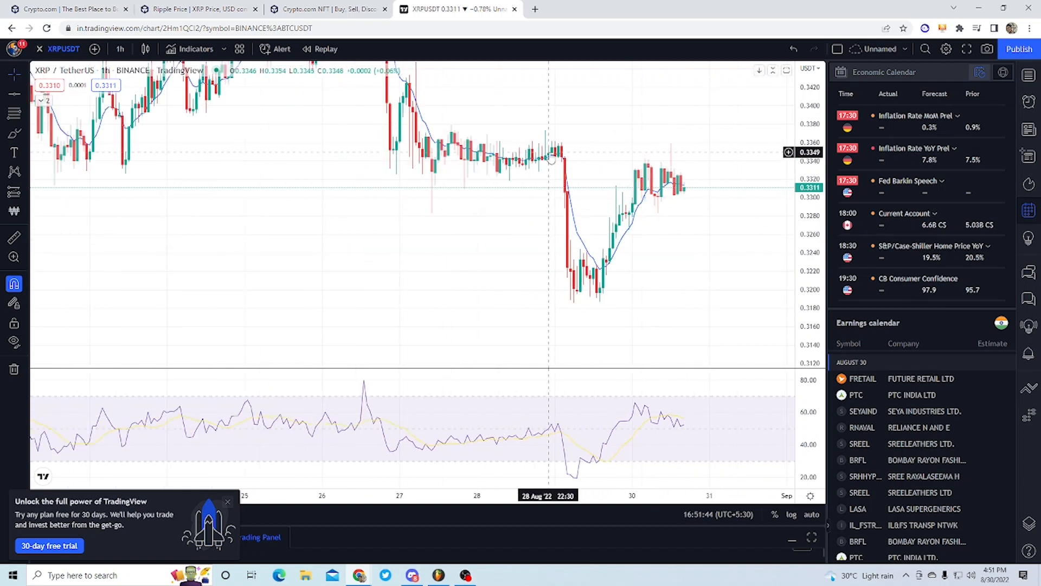
pyautogui.moveTo(599, 176)
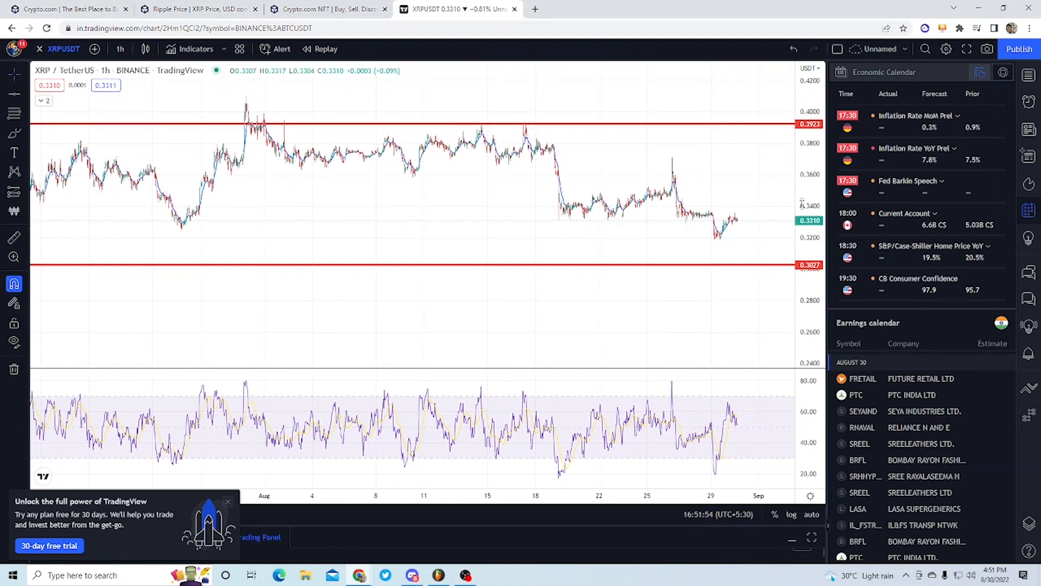
pyautogui.moveTo(263, 224)
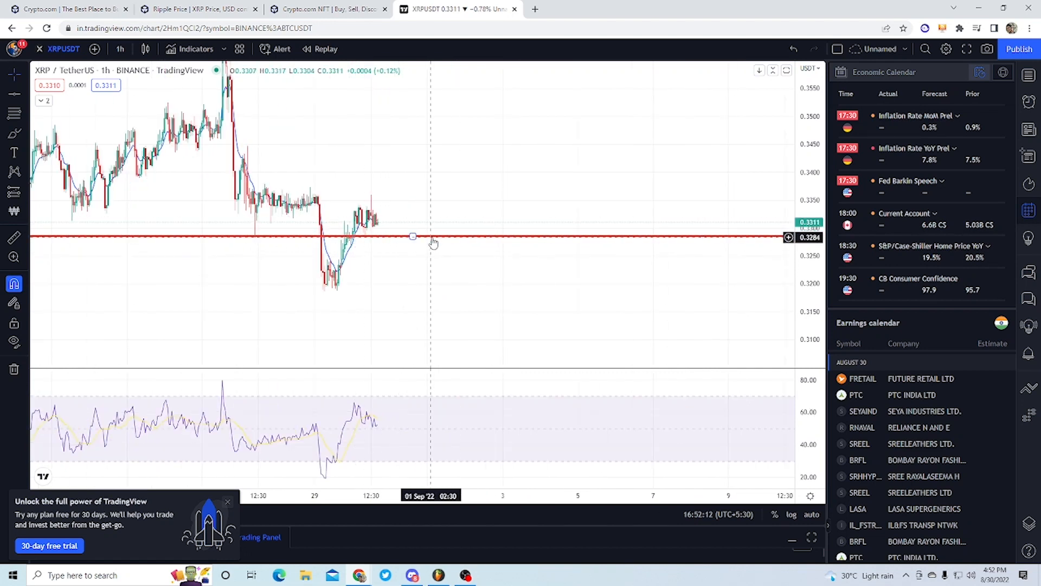
pyautogui.moveTo(432, 242); pyautogui.dragTo(534, 200)
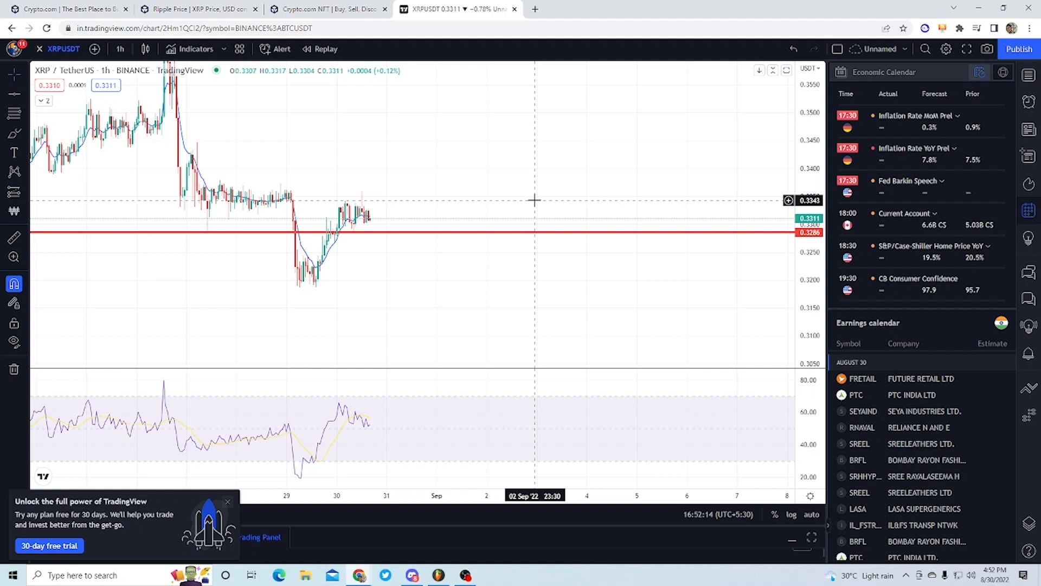
pyautogui.moveTo(383, 232)
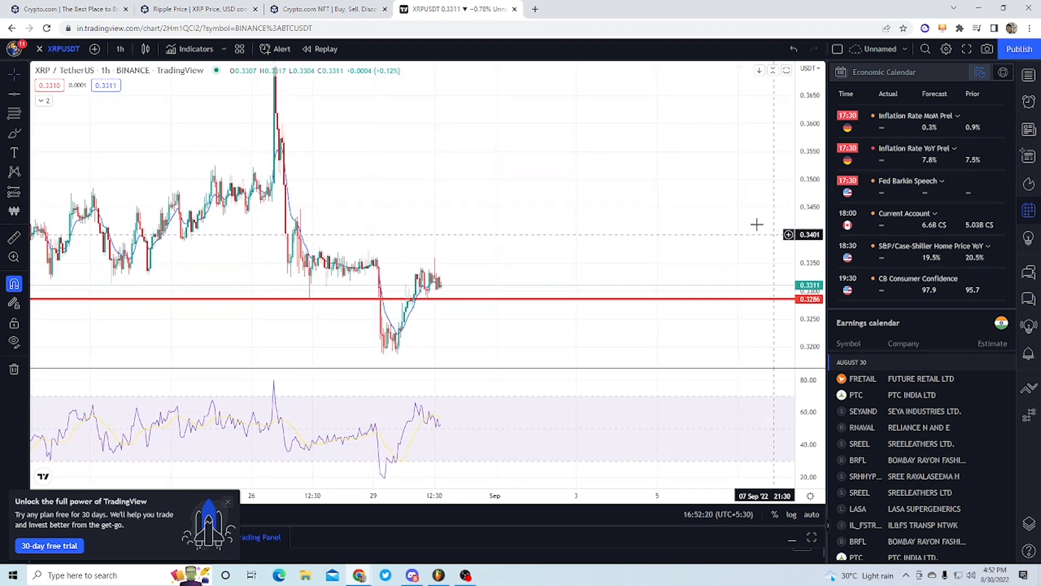
# - Mark a dotted resistance level near 0.336 from the 28 Aug candle and return to the XRPUSDT chart
pyautogui.scroll(-3)
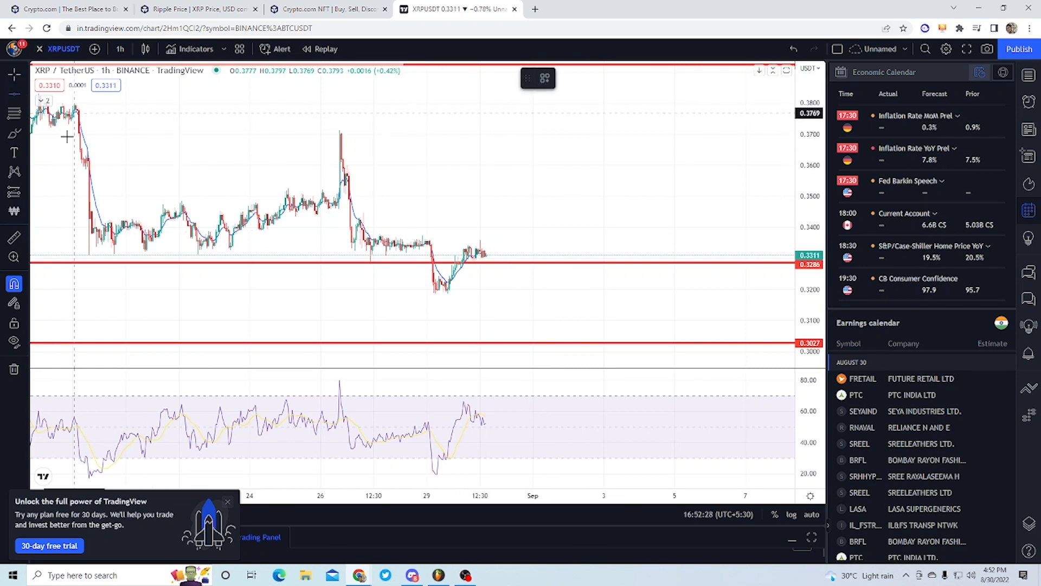
pyautogui.moveTo(484, 251)
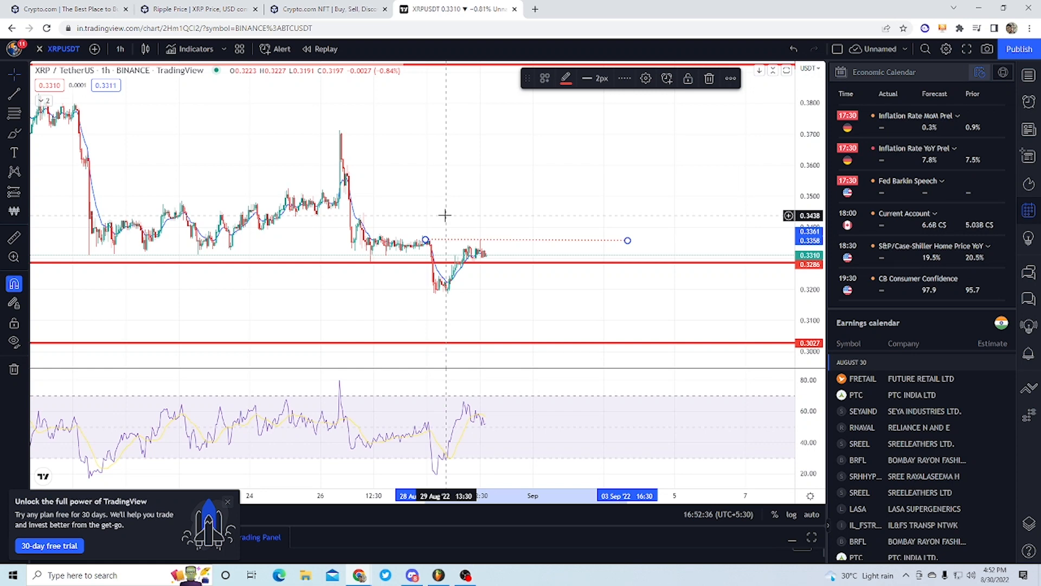
pyautogui.moveTo(401, 188)
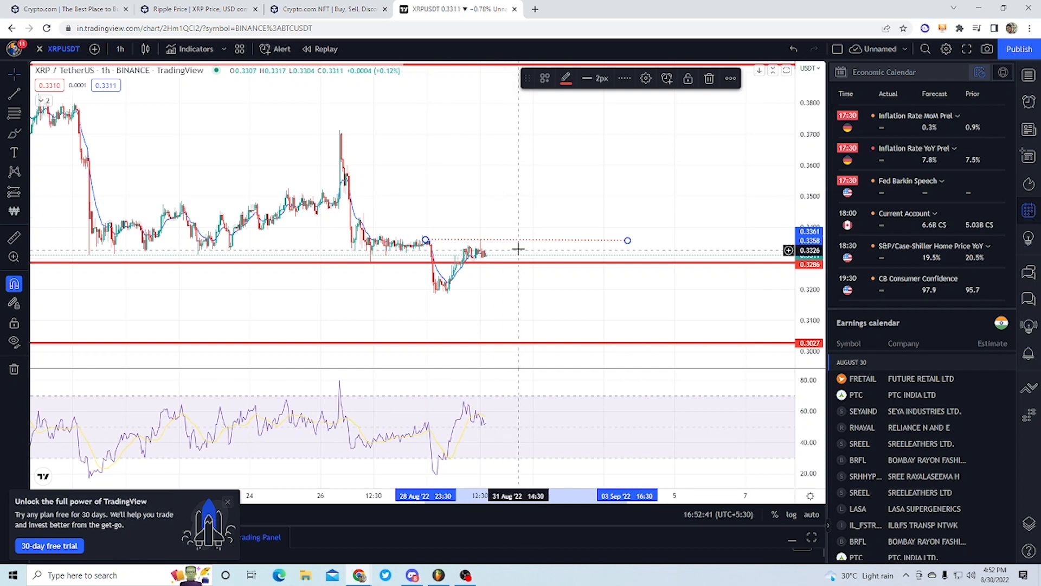
pyautogui.moveTo(508, 220)
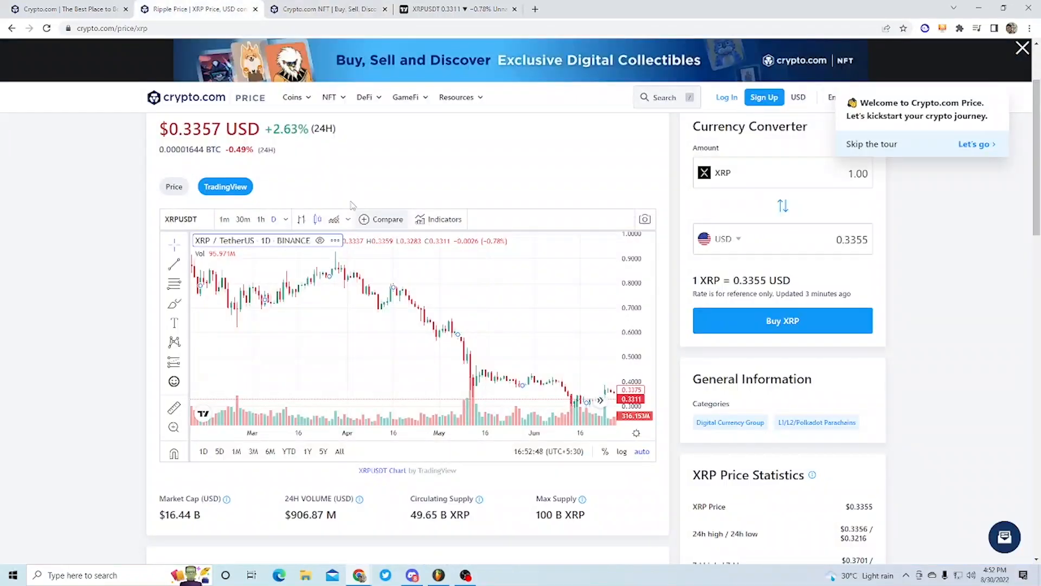
pyautogui.click(457, 9)
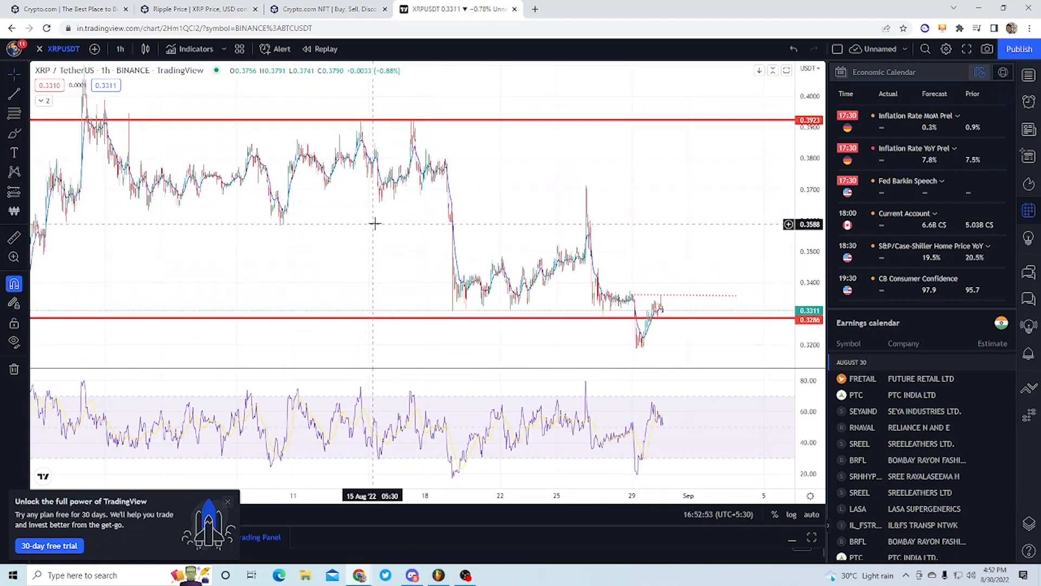
pyautogui.moveTo(641, 236)
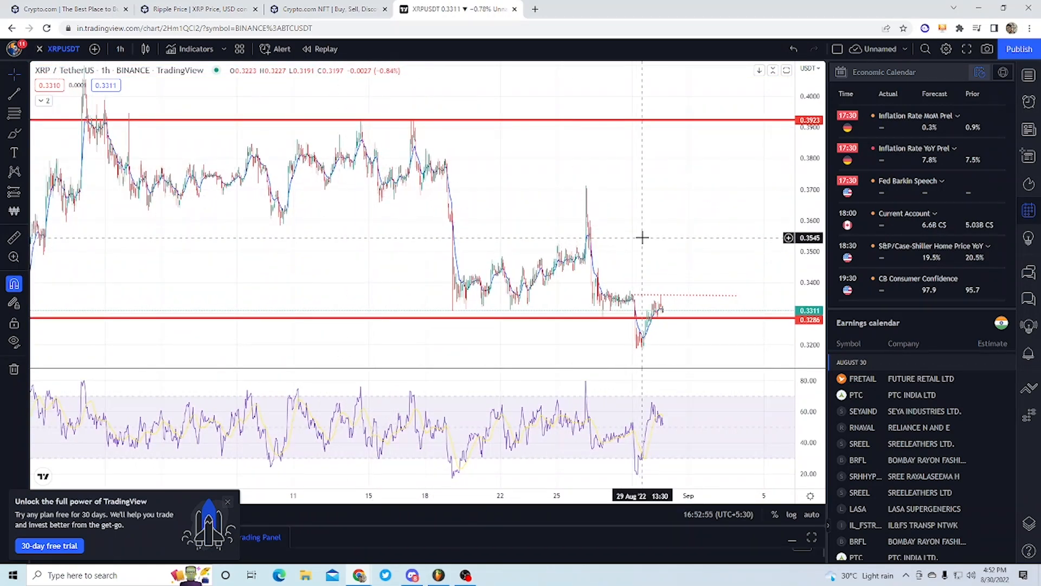
# - Open the Cardano (ADA) price page from the Crypto.com prices table
pyautogui.click(191, 9)
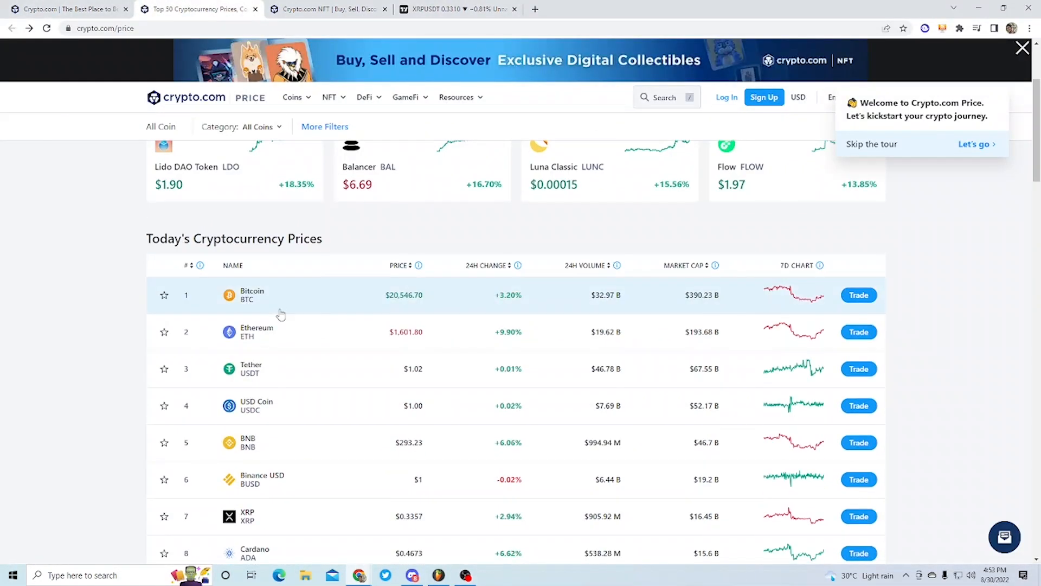
pyautogui.scroll(-3)
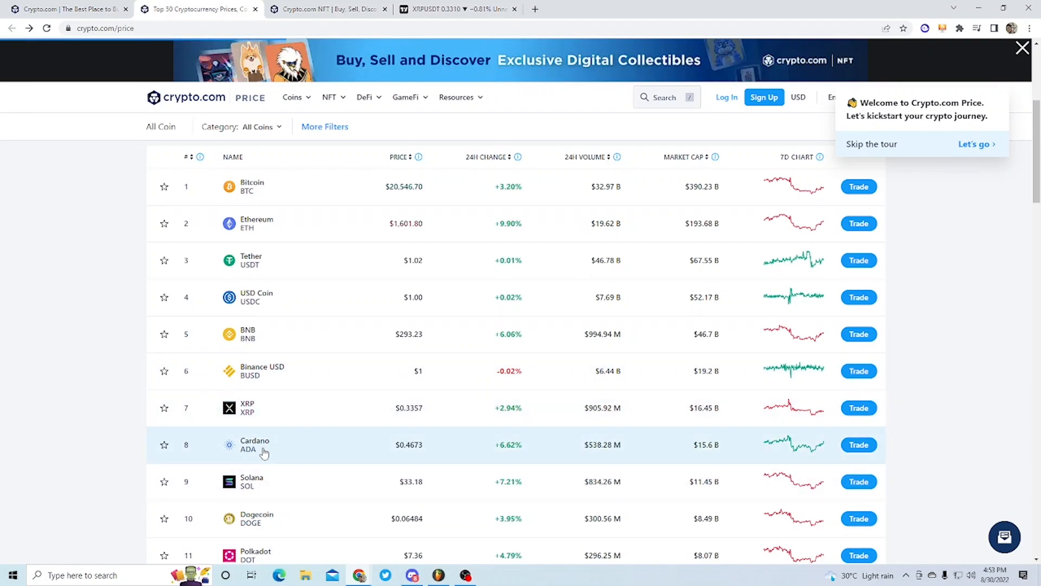
pyautogui.click(254, 445)
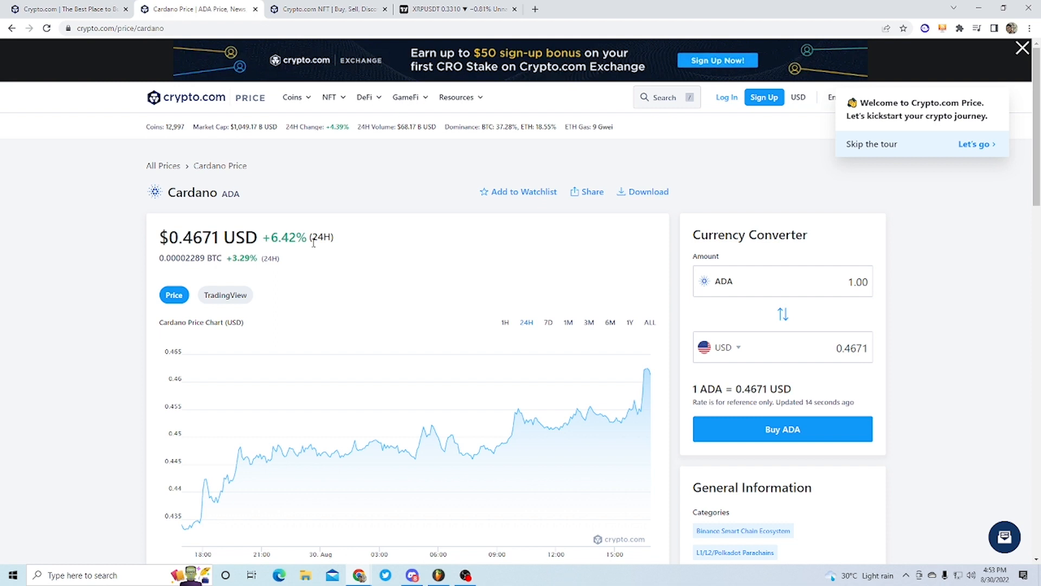
# - Highlight Cardano's 24H change against BTC on its price page
pyautogui.doubleClick(321, 237)
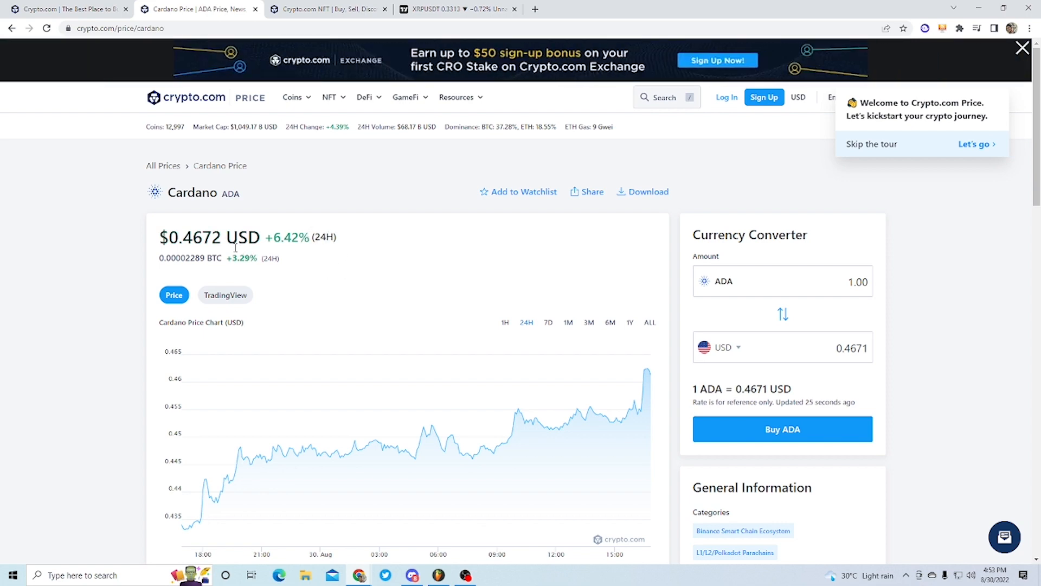
pyautogui.moveTo(230, 259); pyautogui.dragTo(281, 258)
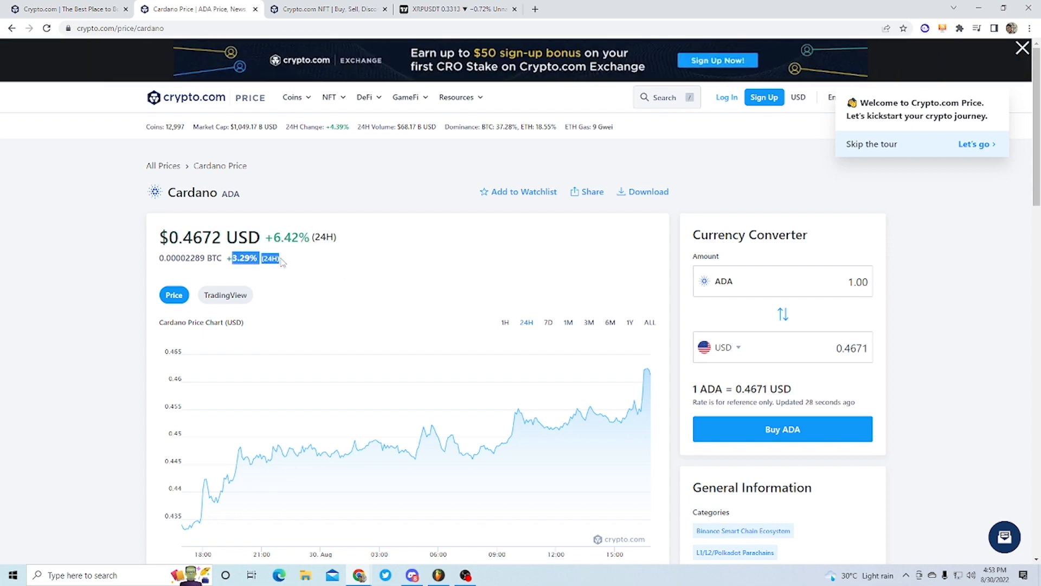